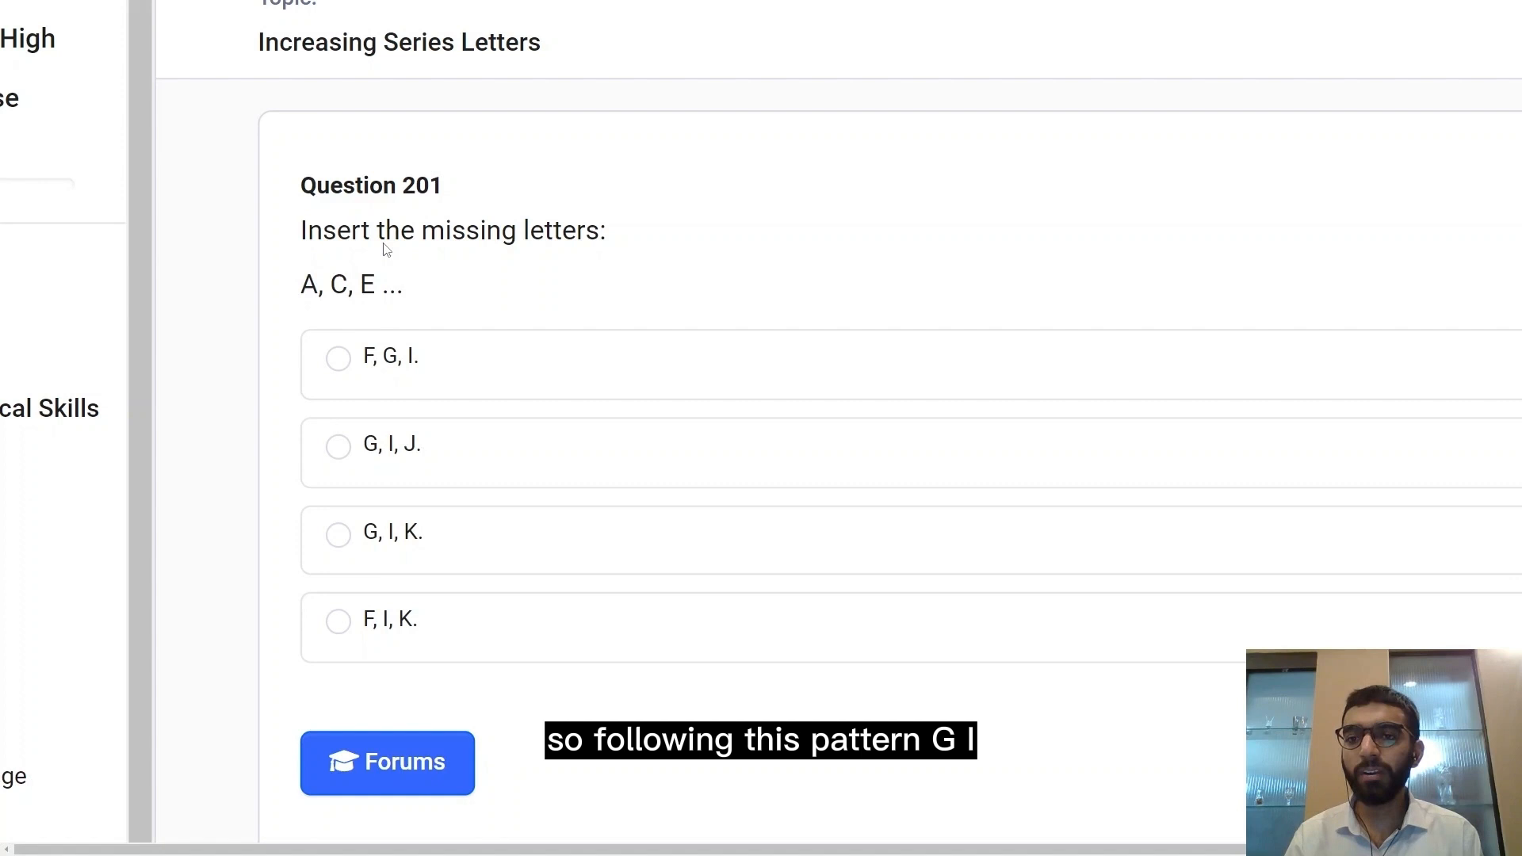
pyautogui.moveTo(380, 441)
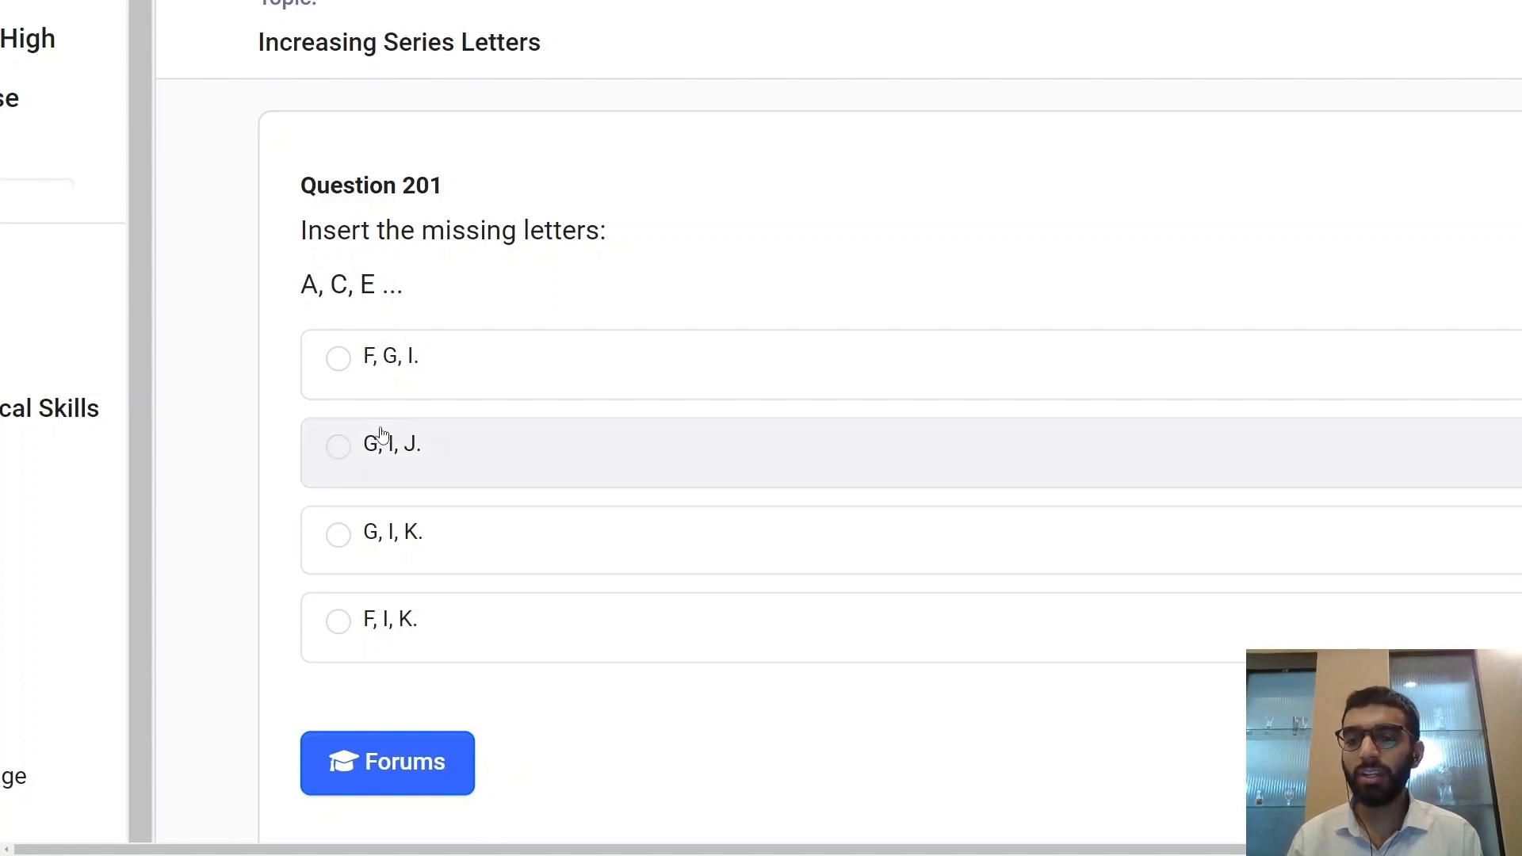
# Answer Question 201 (A, C, E …) with 'G, I, K' and submit it for a correct mark.
pyautogui.click(338, 533)
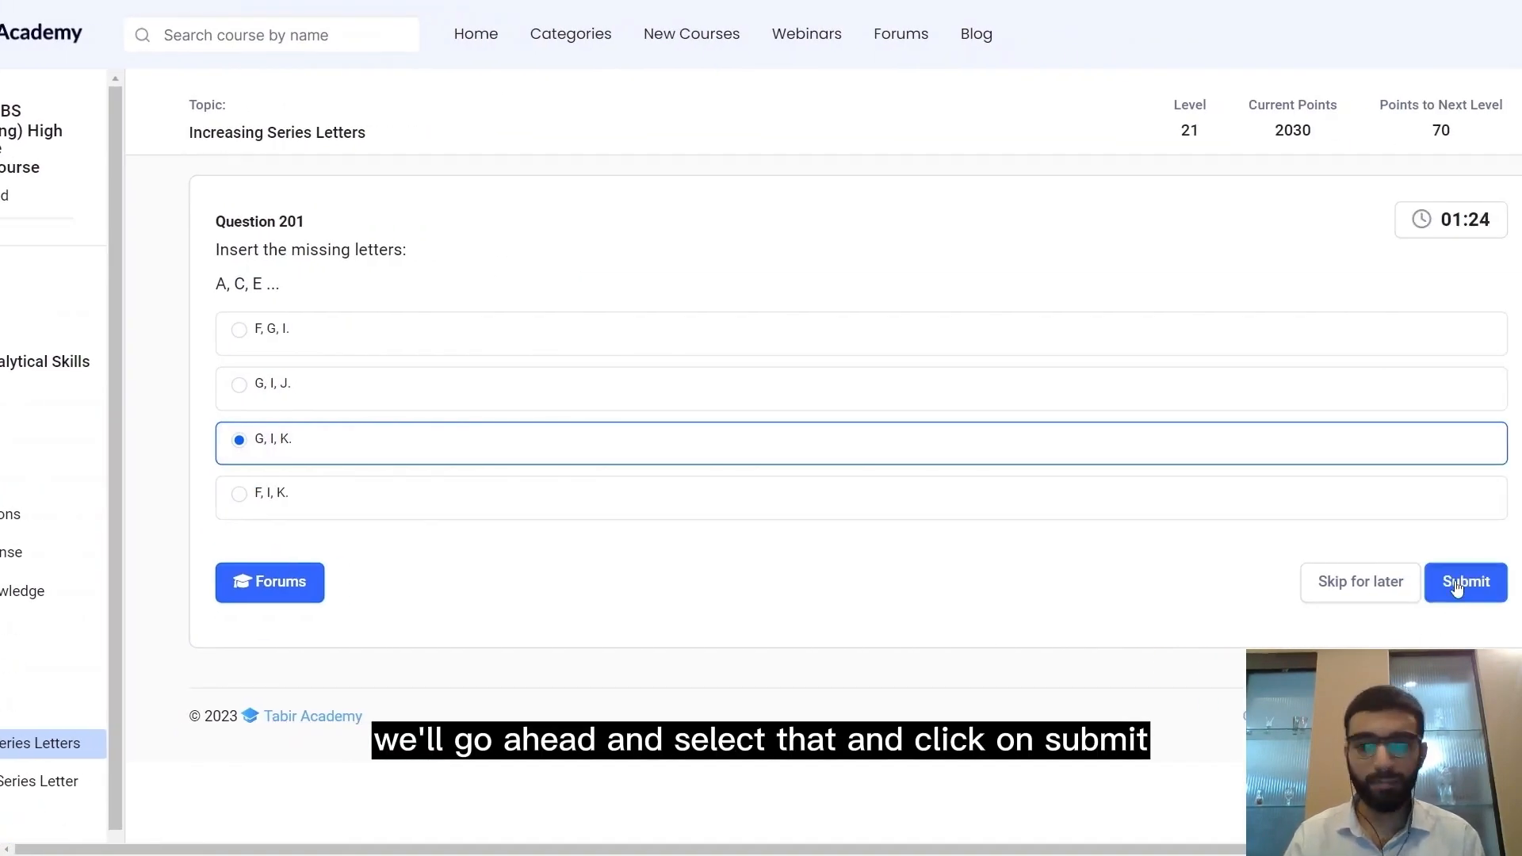
pyautogui.click(1465, 581)
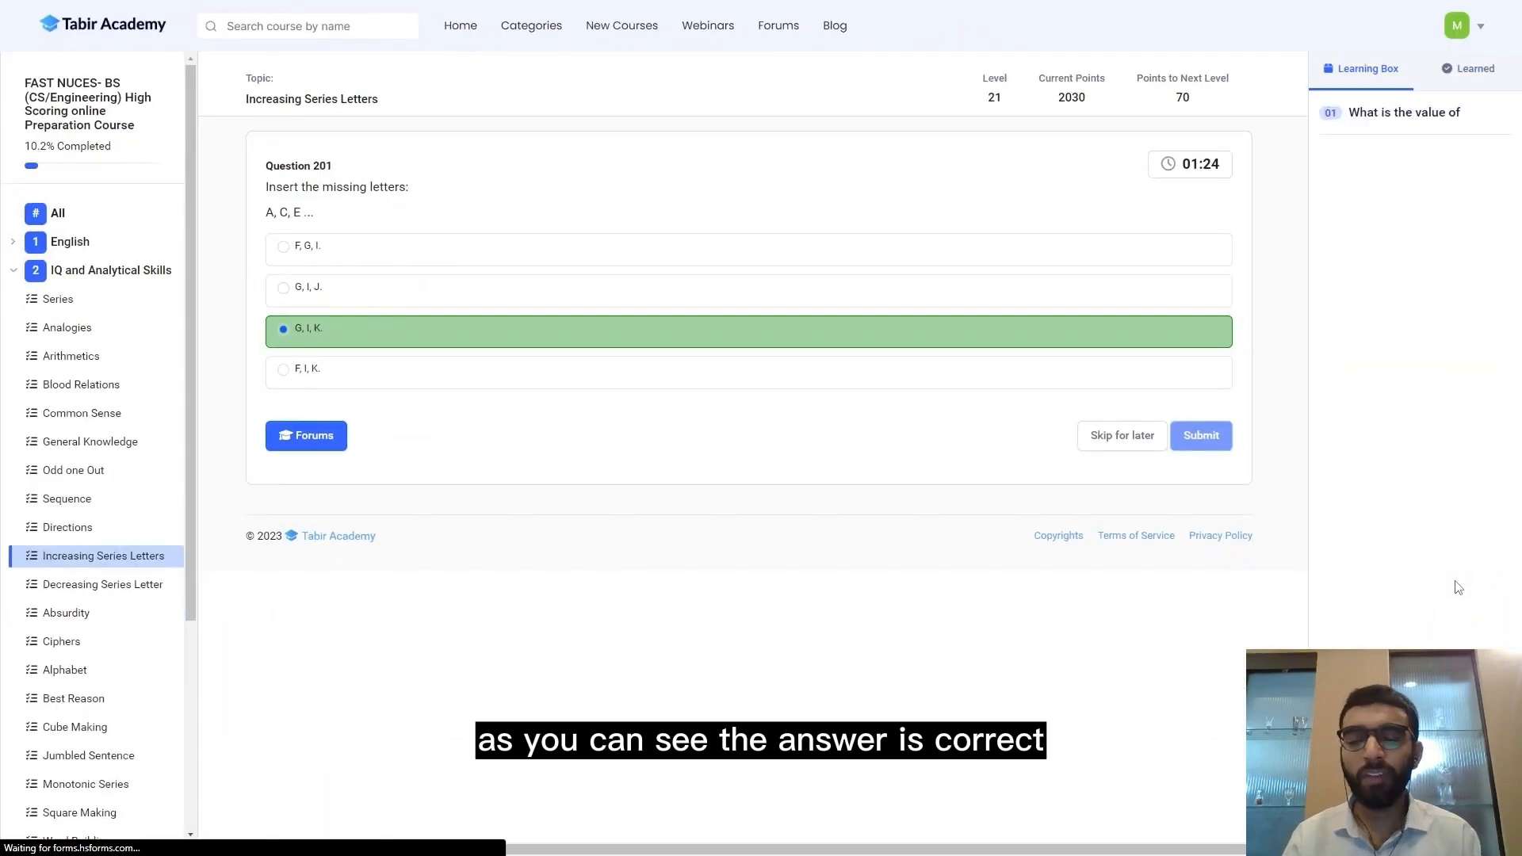
# Advance to Question 202 (Z, B, E, I …), pick N, then change the choice to the wrong answer M.
pyautogui.click(1201, 434)
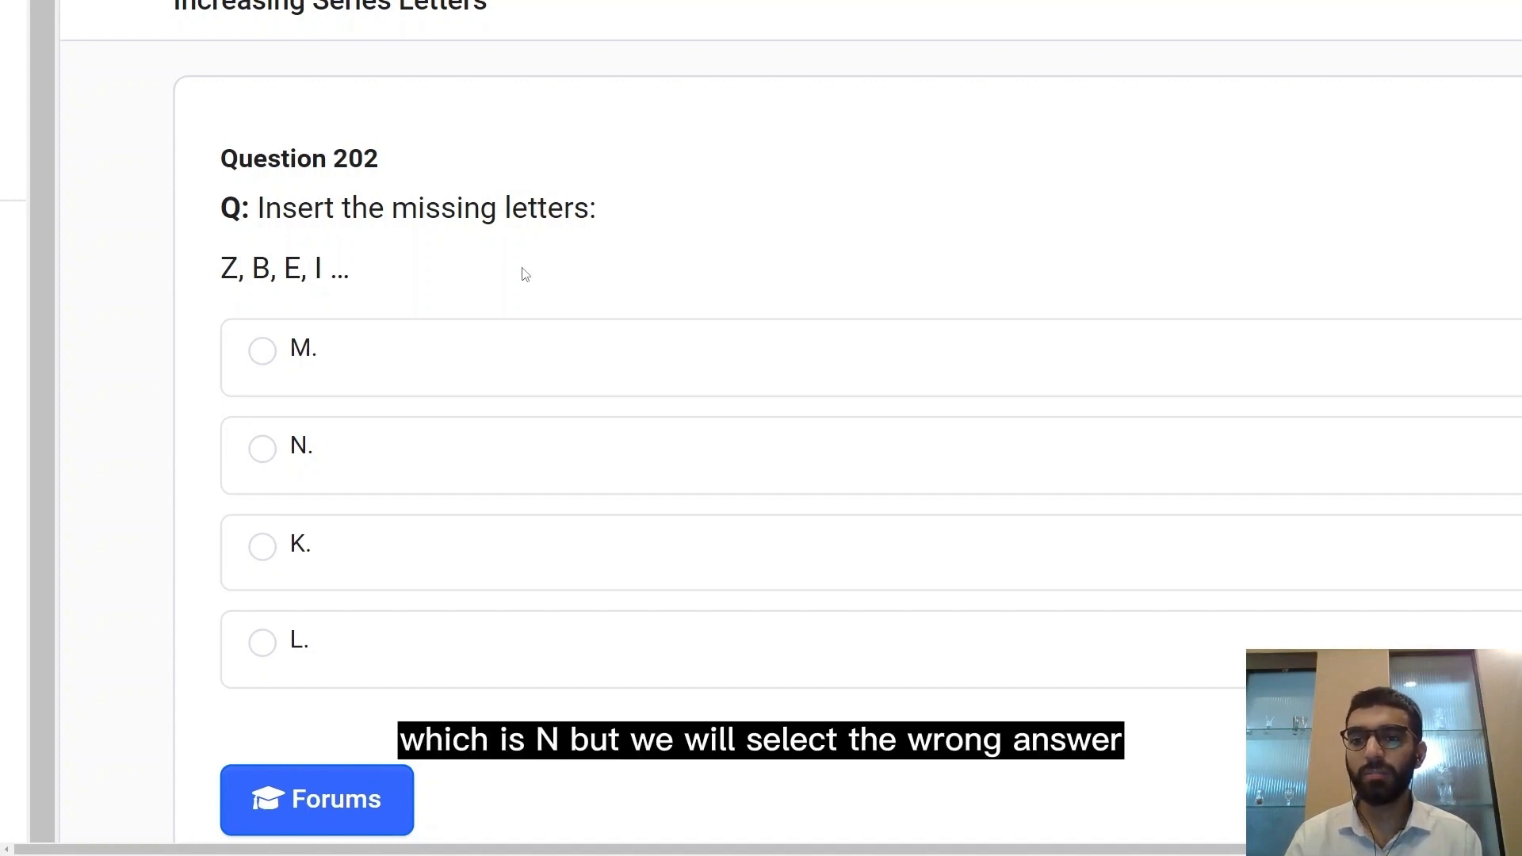
pyautogui.click(262, 449)
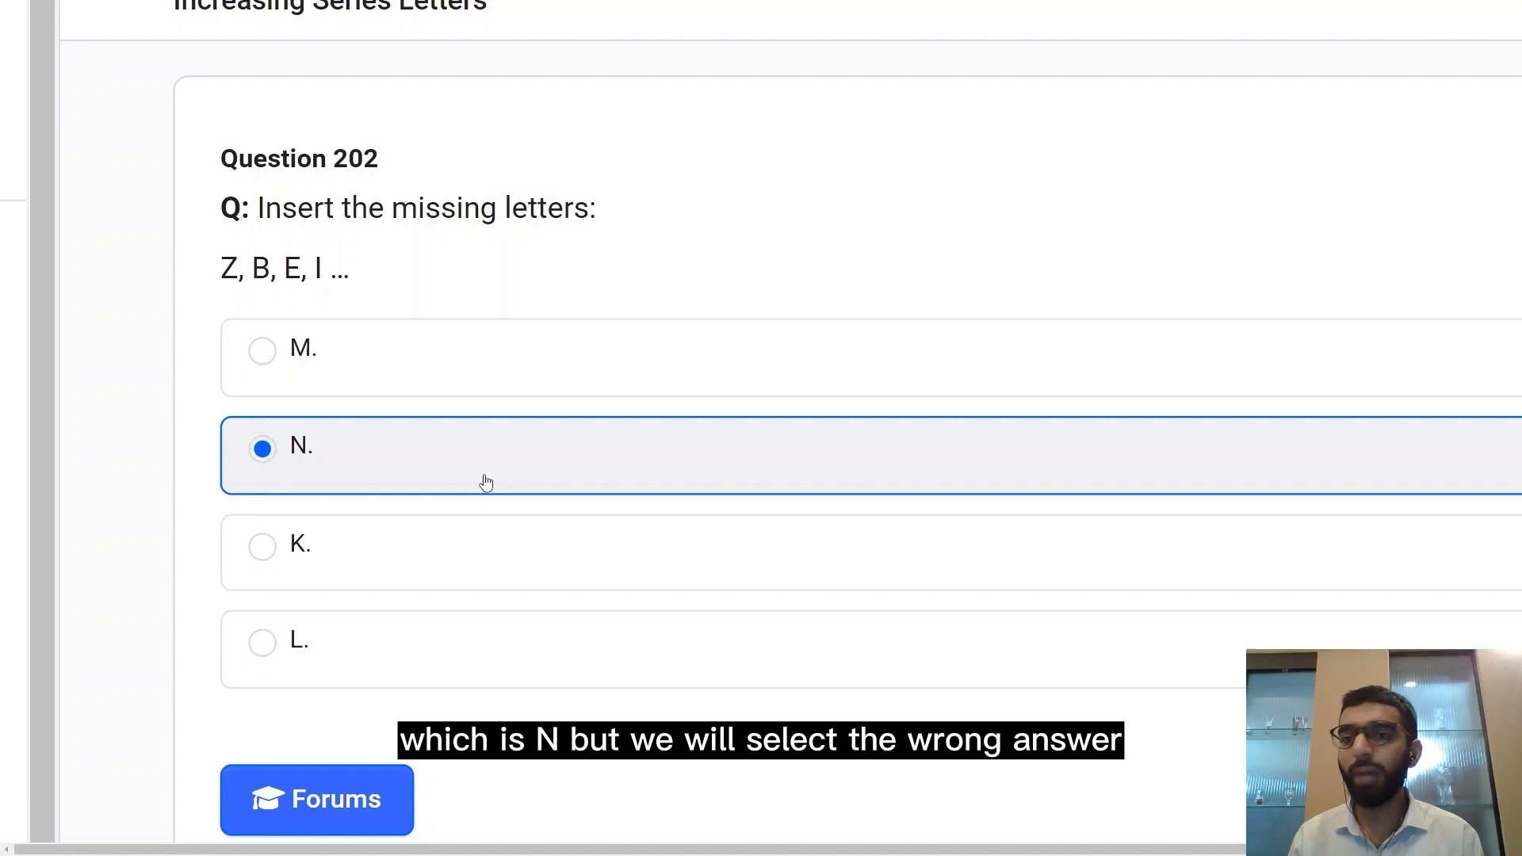
pyautogui.click(261, 350)
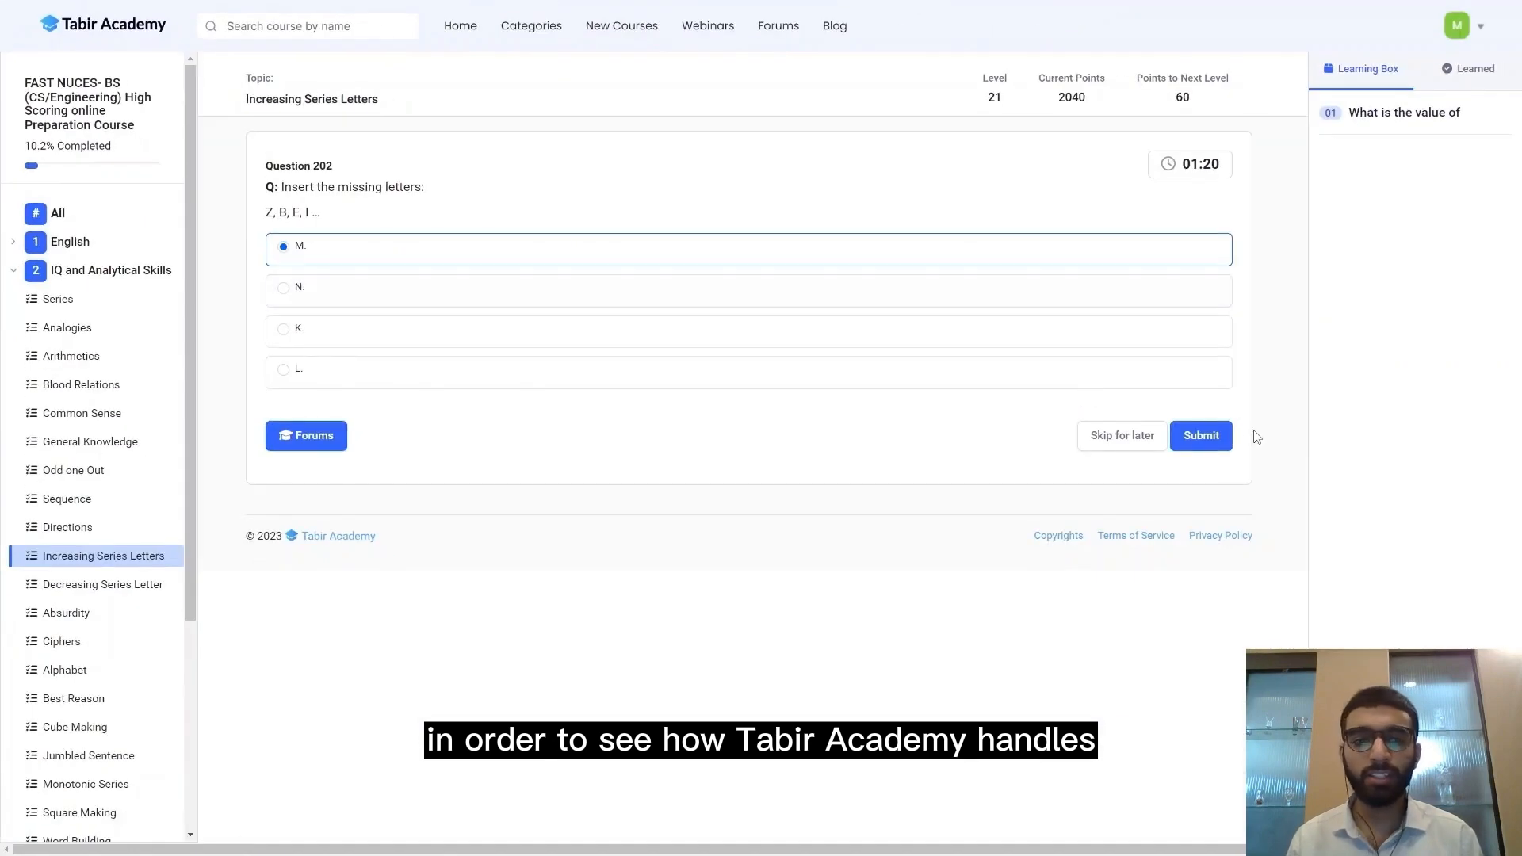
# Submit M for Question 202, accept learning the concept, revealing N as the correct answer.
pyautogui.click(1202, 435)
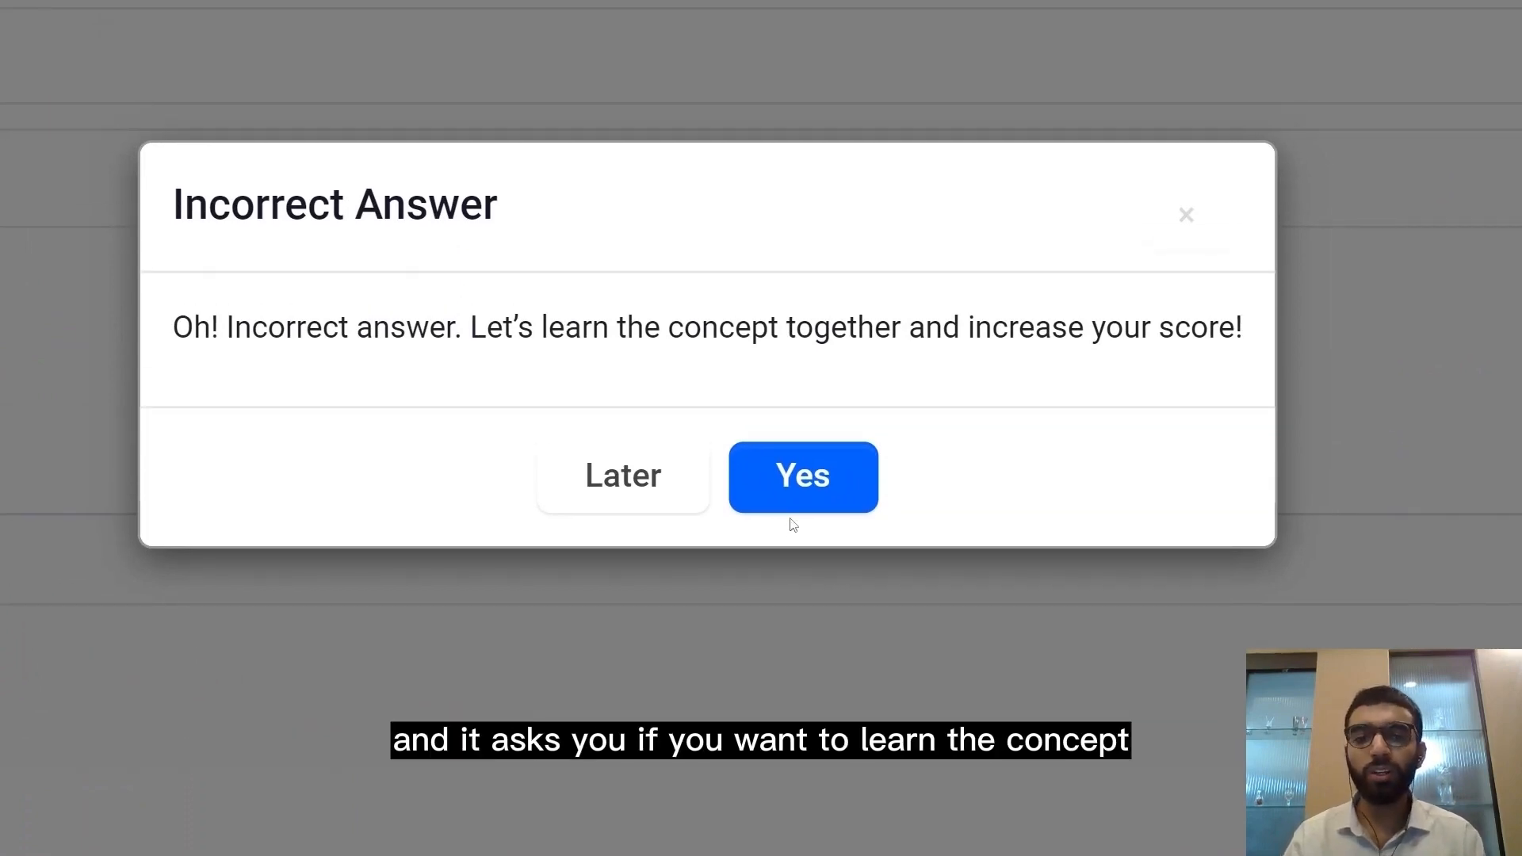
pyautogui.click(802, 475)
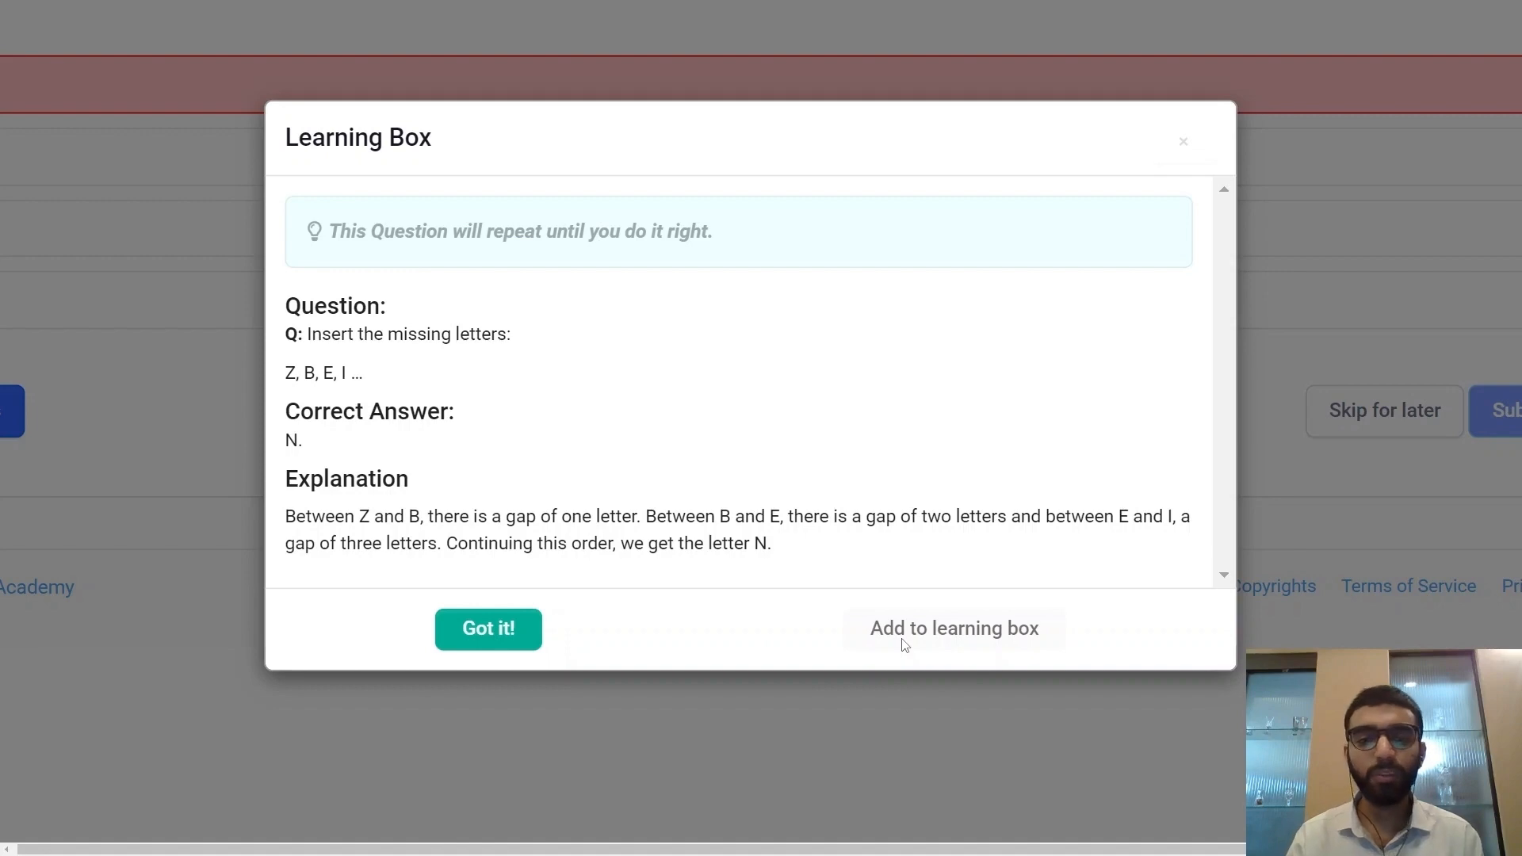
# Add Question 202 to the Learning Box and reopen its 'Insert the missing letters' entry.
pyautogui.click(488, 627)
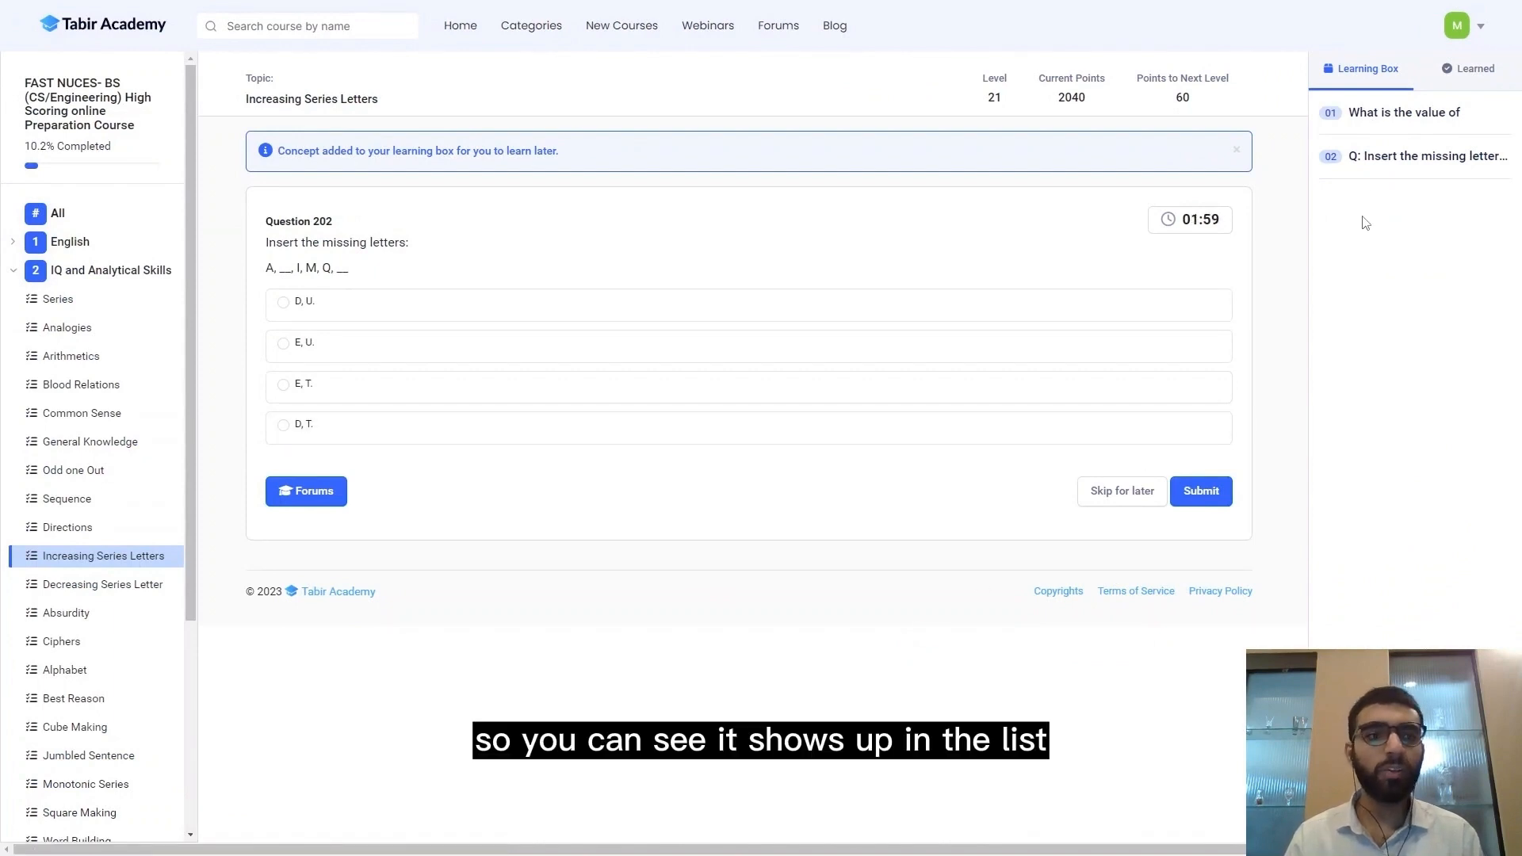
pyautogui.moveTo(1376, 174)
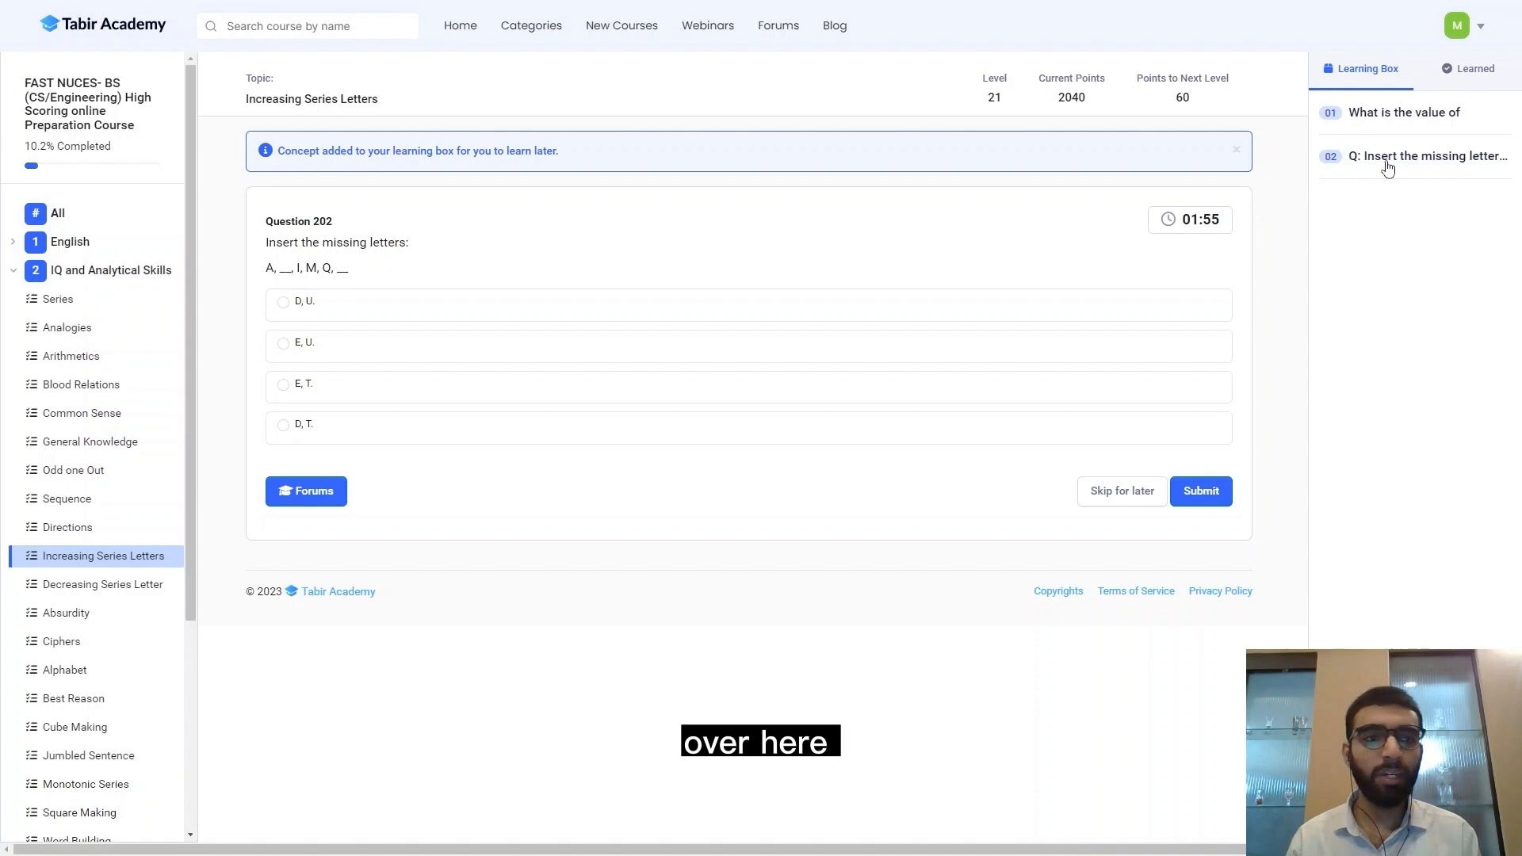
pyautogui.click(1426, 155)
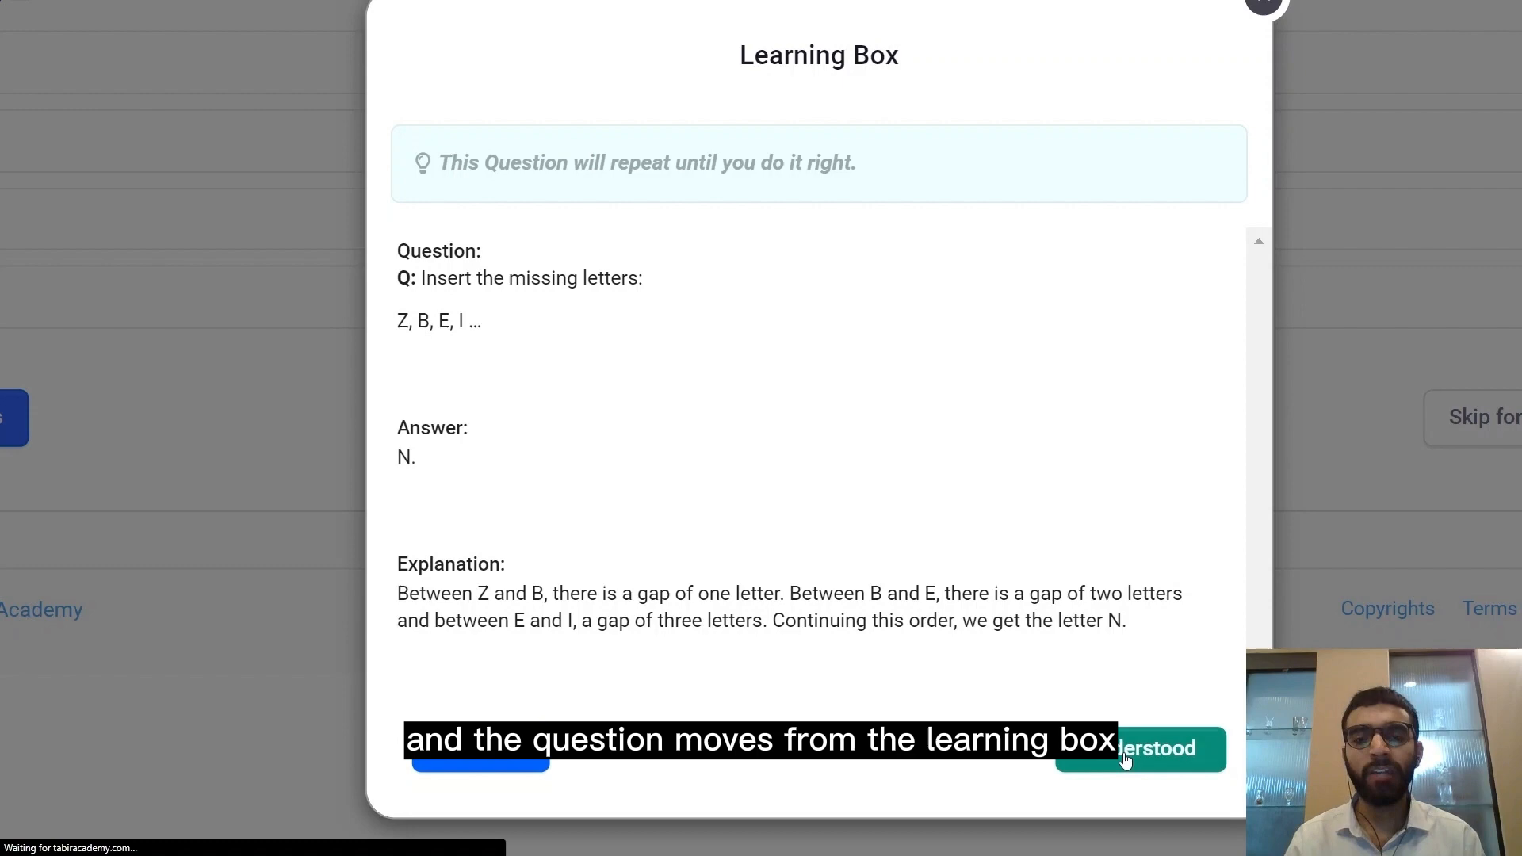
# Mark the saved question Understood and view it in the Learned list.
pyautogui.click(1153, 748)
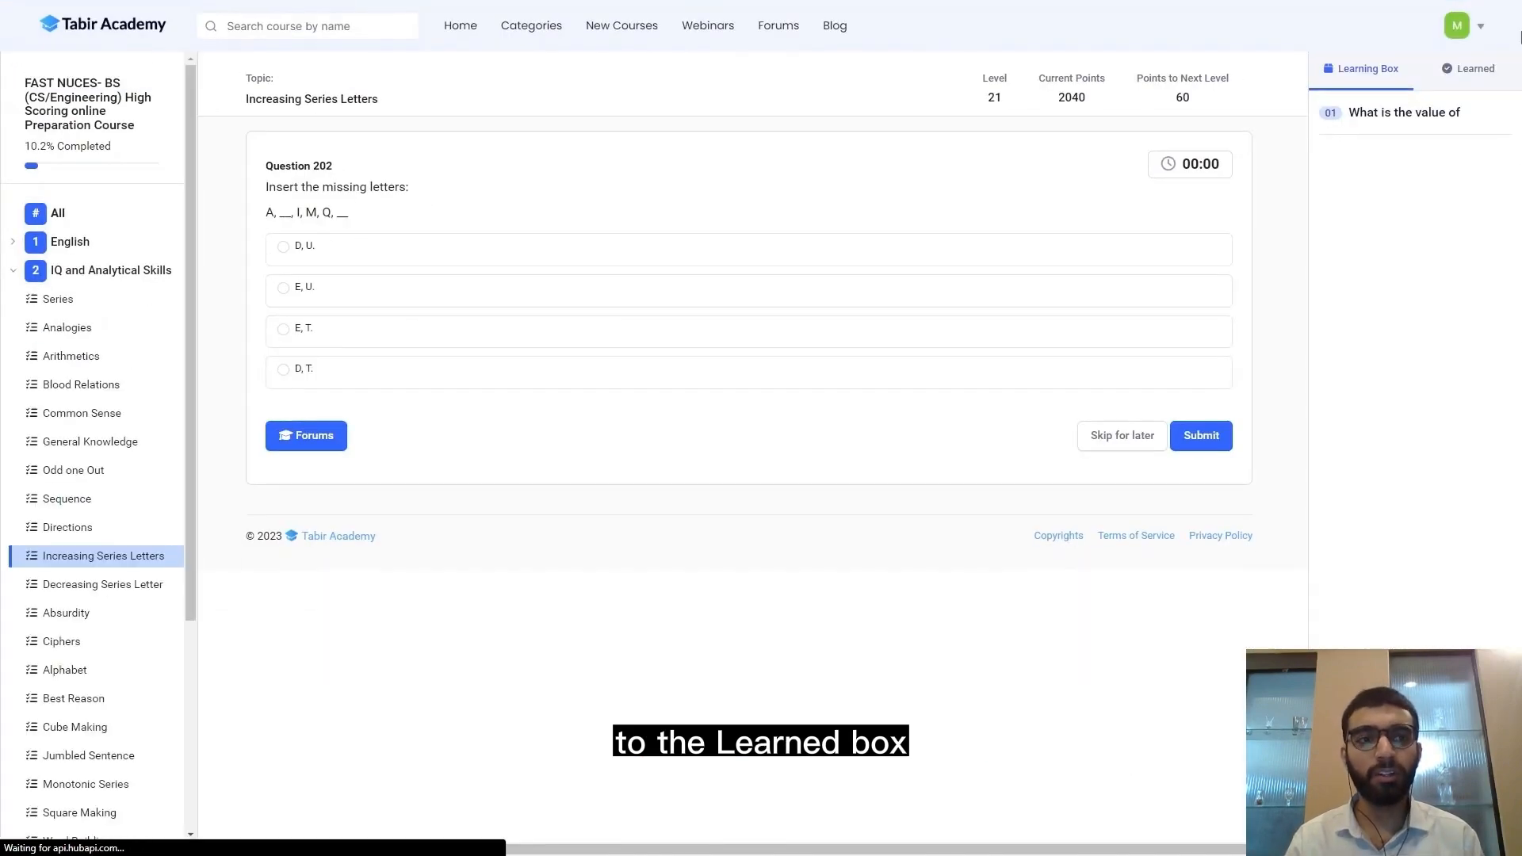
pyautogui.click(1474, 68)
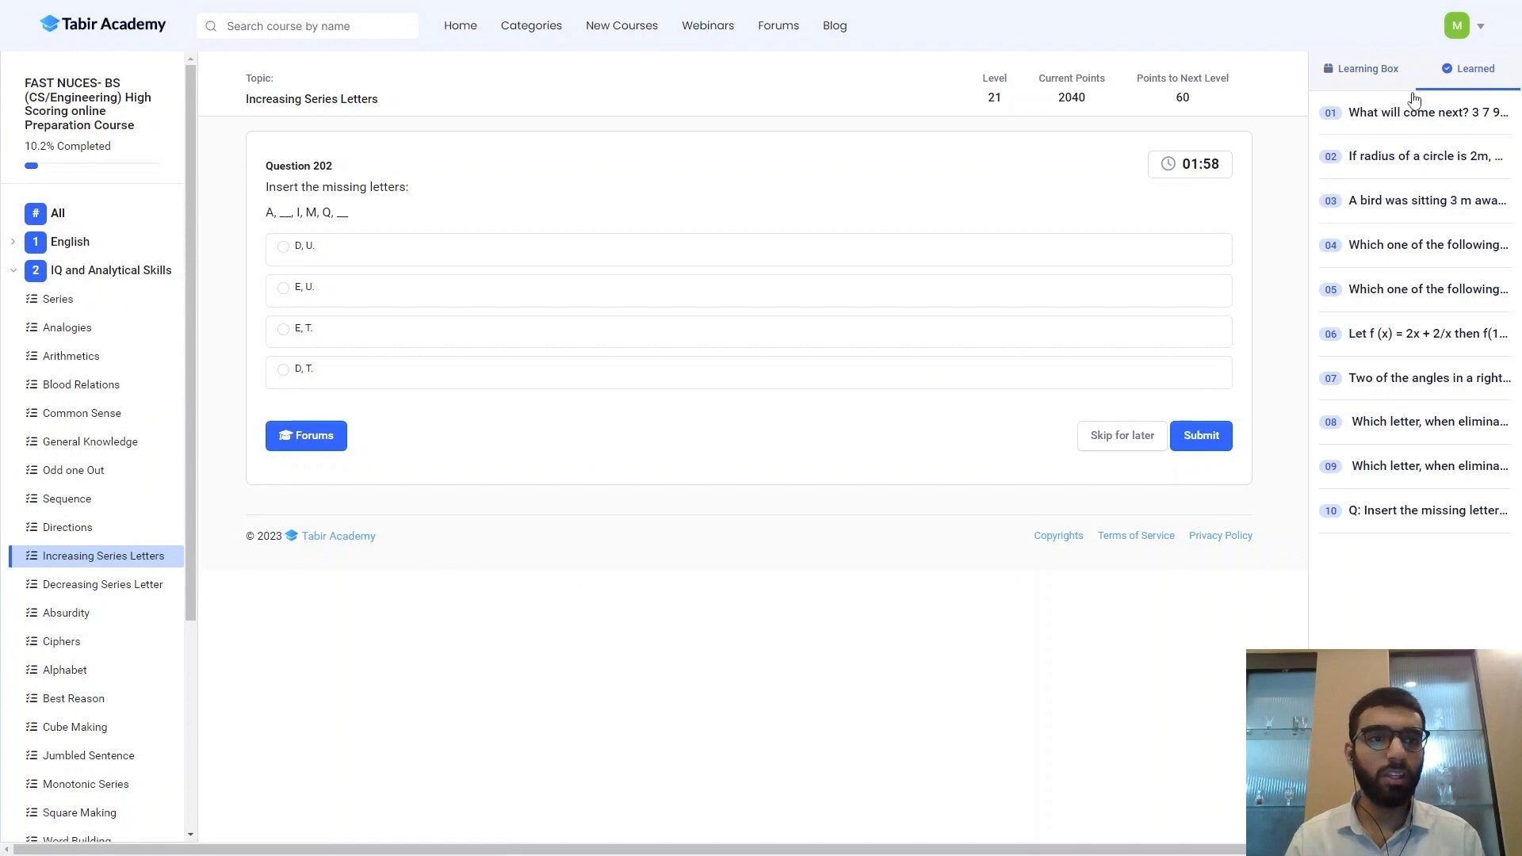